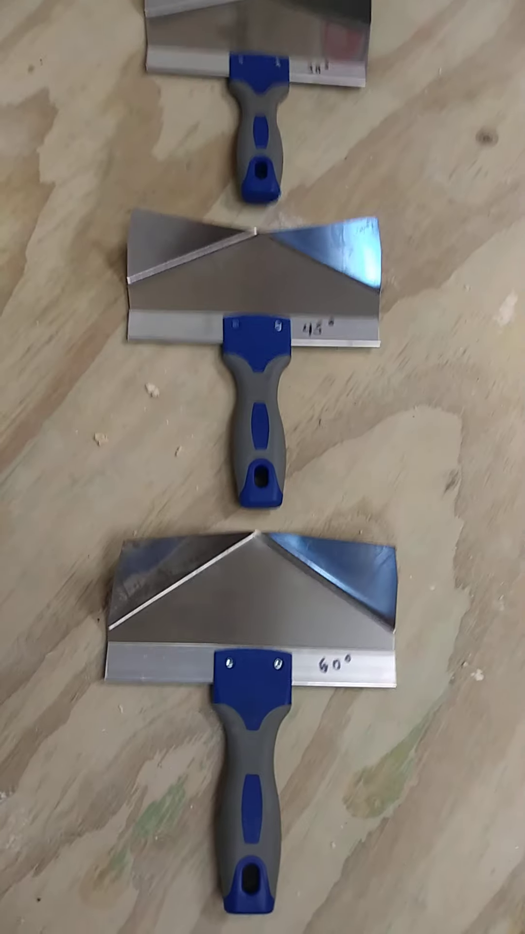
scroll(down, 3)
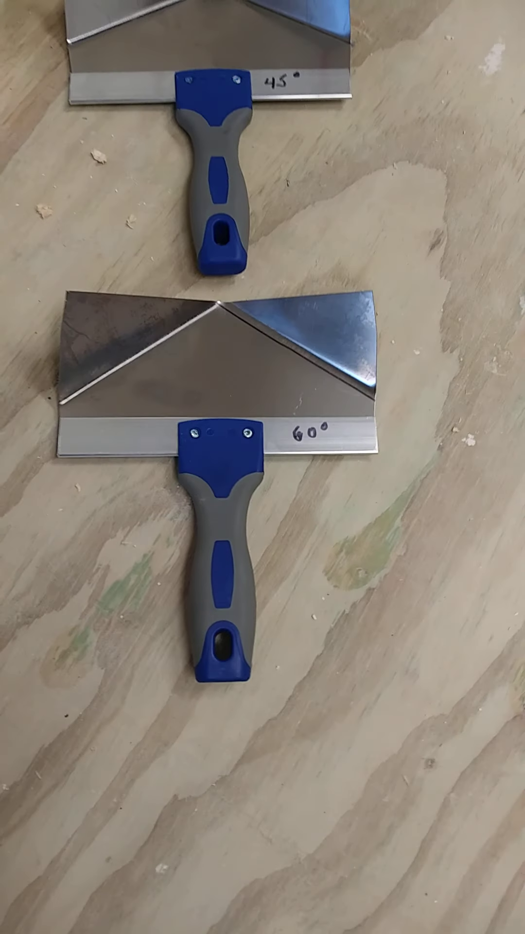